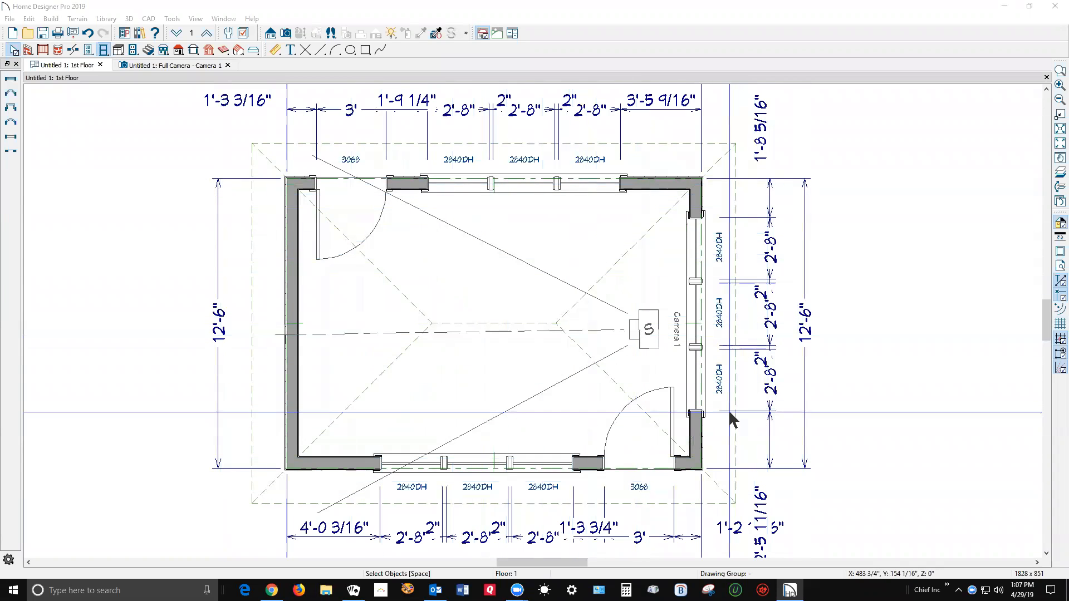
# - Select Camera 1 in the floor plan and open its Full Camera interior view
pyautogui.click(646, 328)
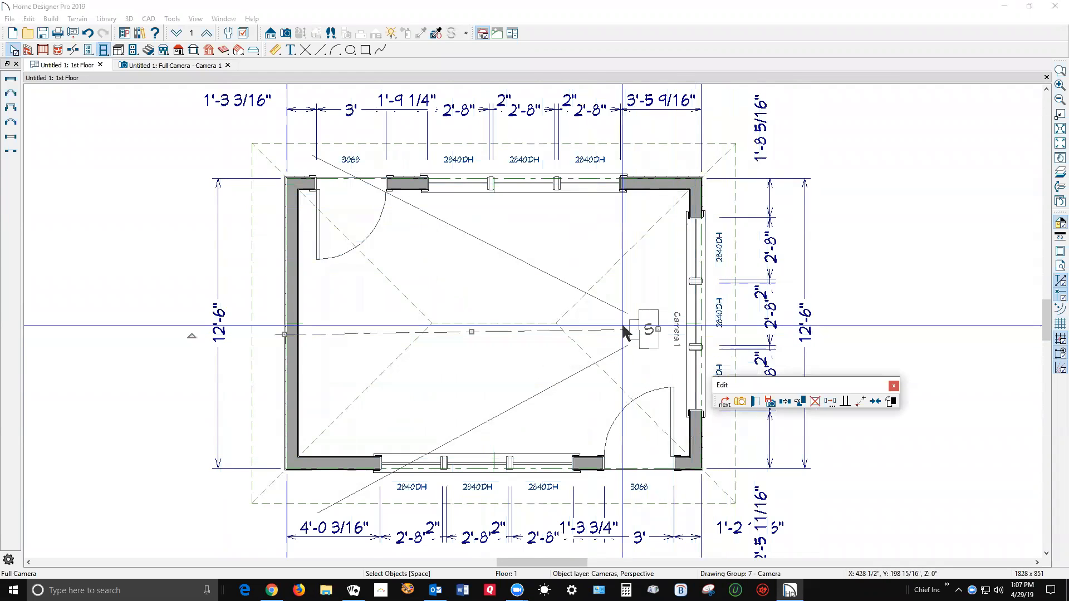
pyautogui.click(171, 64)
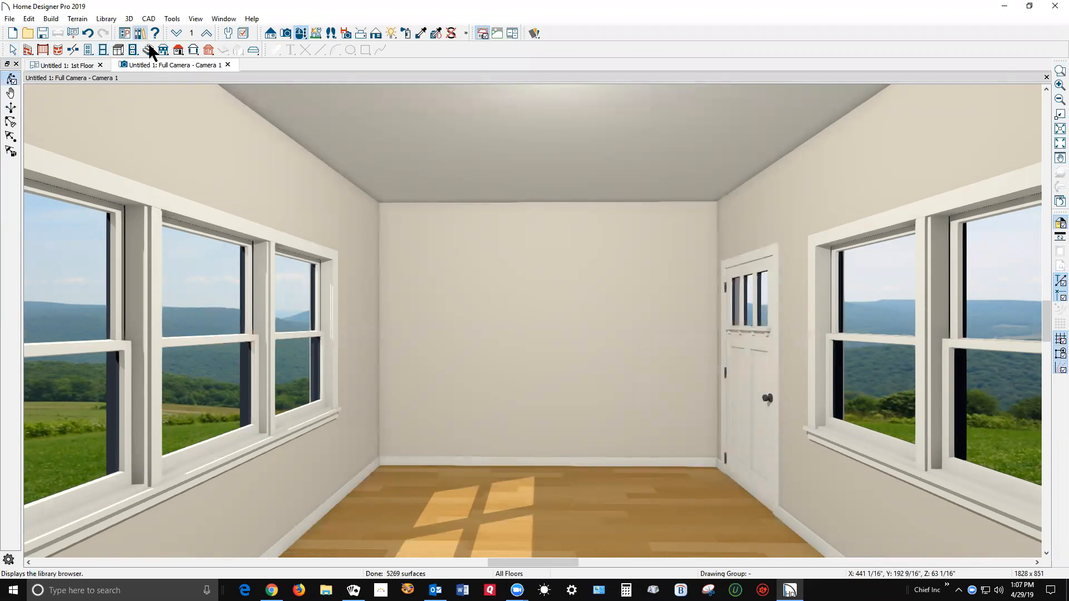
# - Search the Library Browser for 'mirror' and scroll to Beveled Mirror (horiz)
pyautogui.click(150, 51)
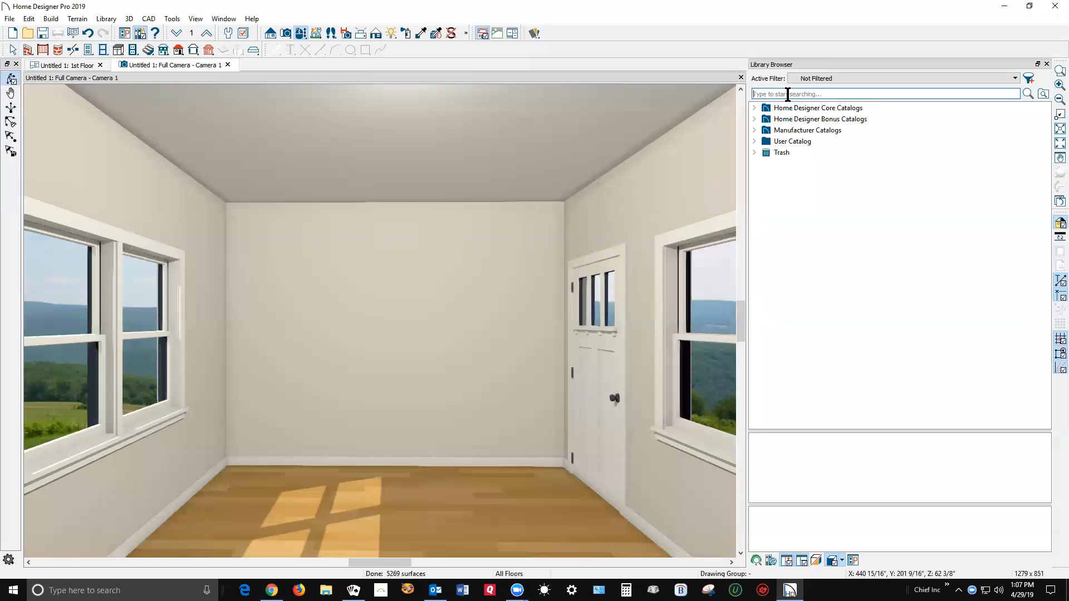
pyautogui.write('m')
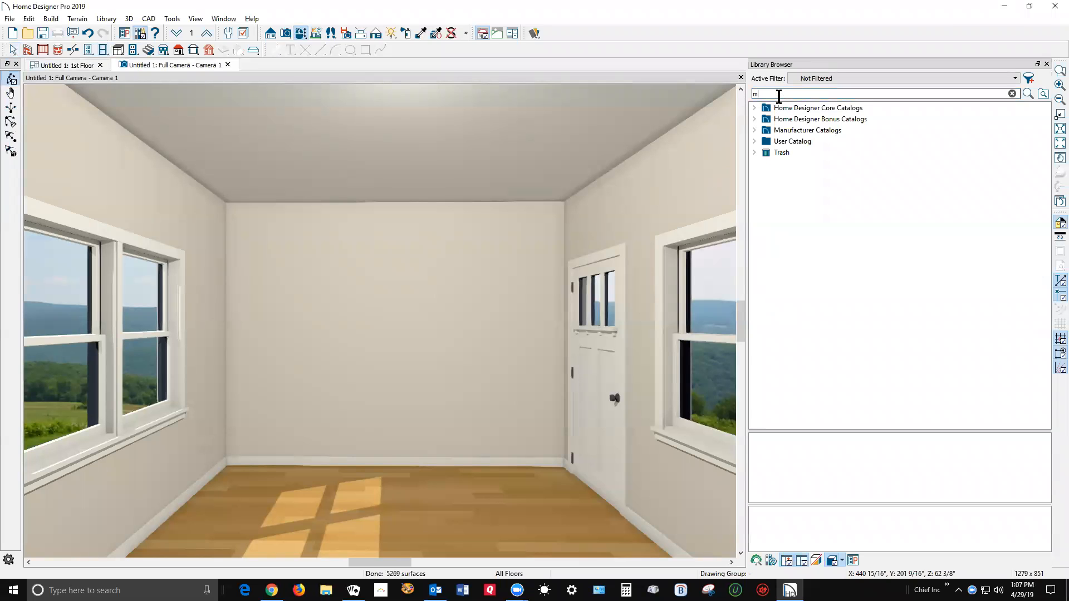
pyautogui.write('irror')
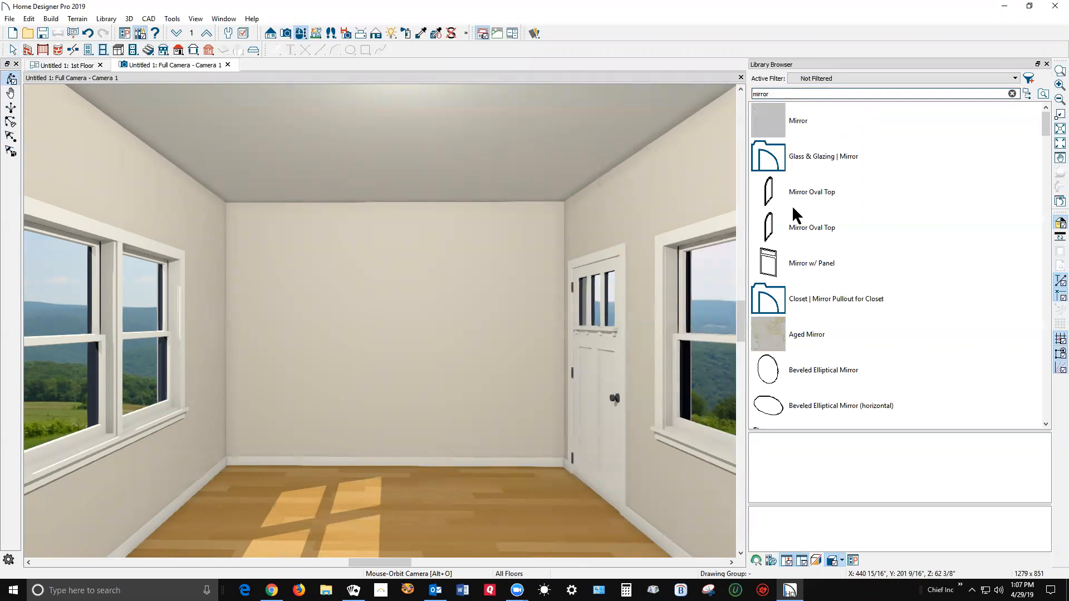
pyautogui.scroll(-3)
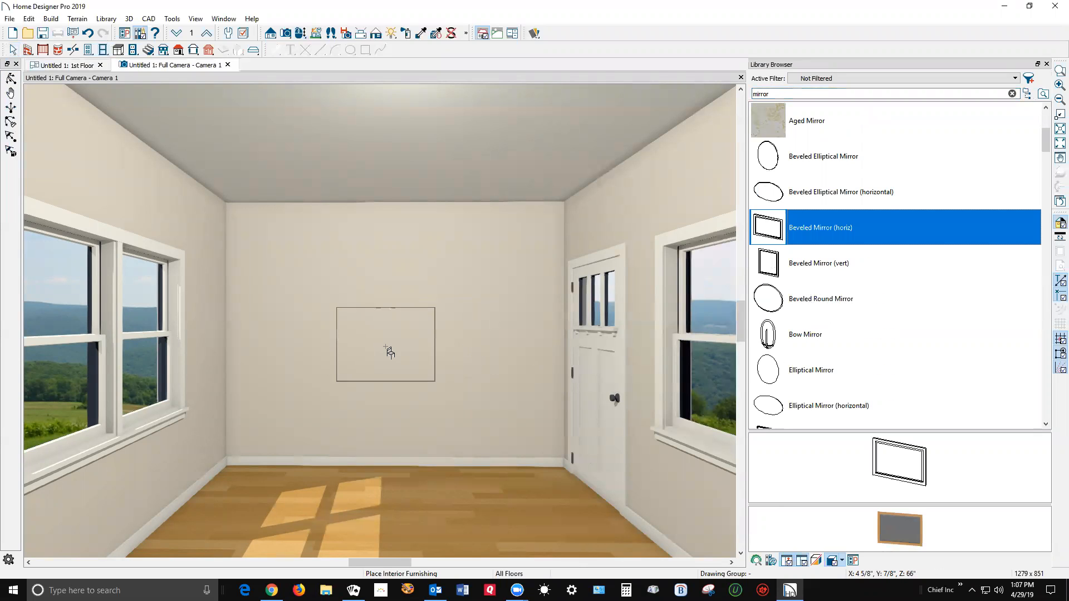
# - Place the beveled mirror on the back wall, enlarge it, and close the library
pyautogui.click(385, 344)
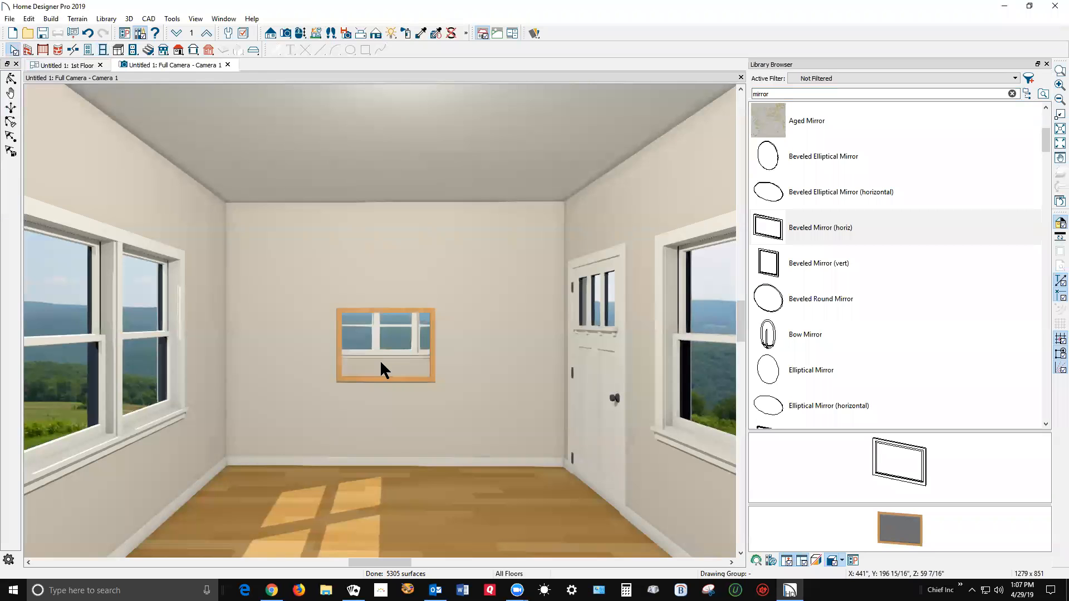
pyautogui.click(385, 344)
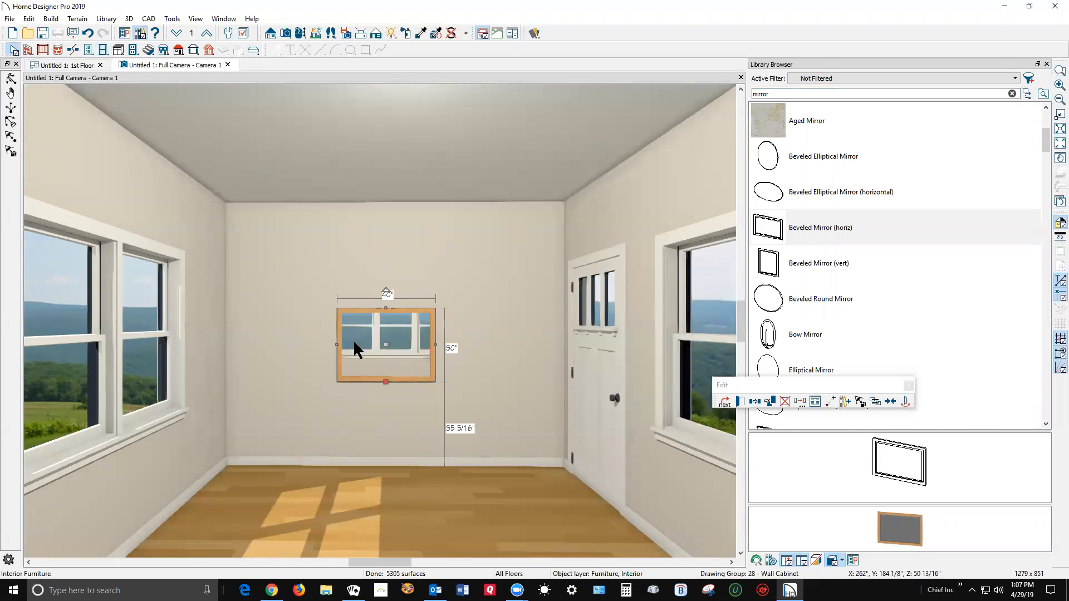
pyautogui.moveTo(385, 305); pyautogui.dragTo(386, 276)
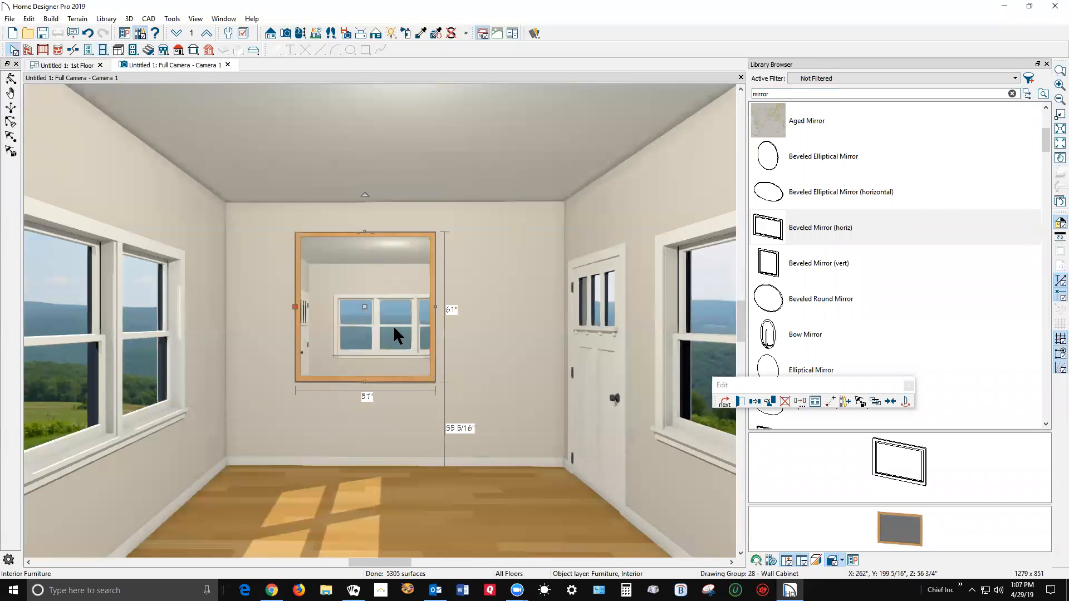
pyautogui.moveTo(437, 314)
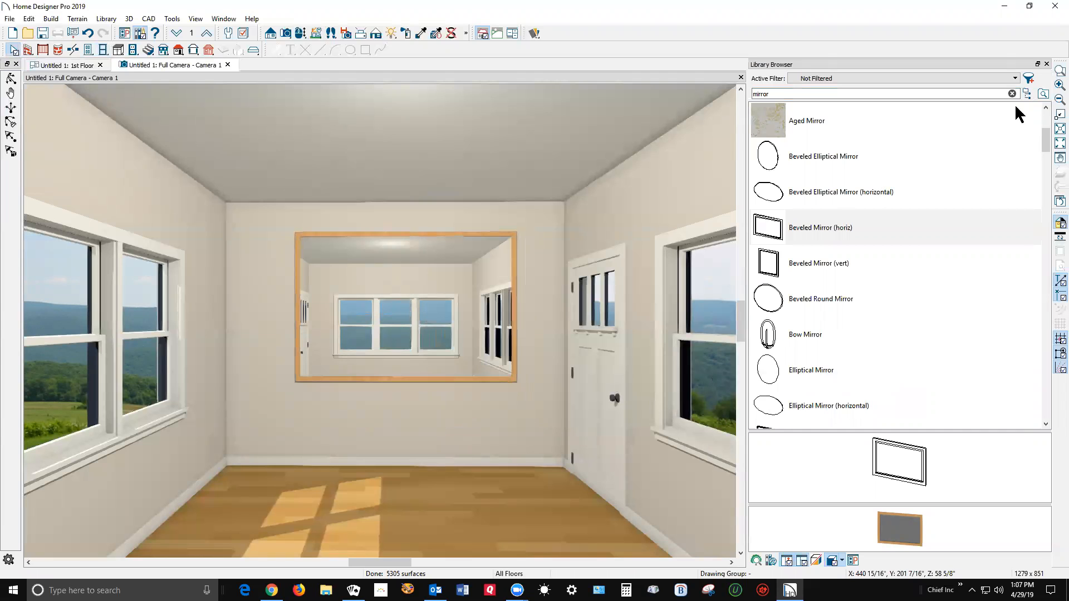
pyautogui.click(1045, 64)
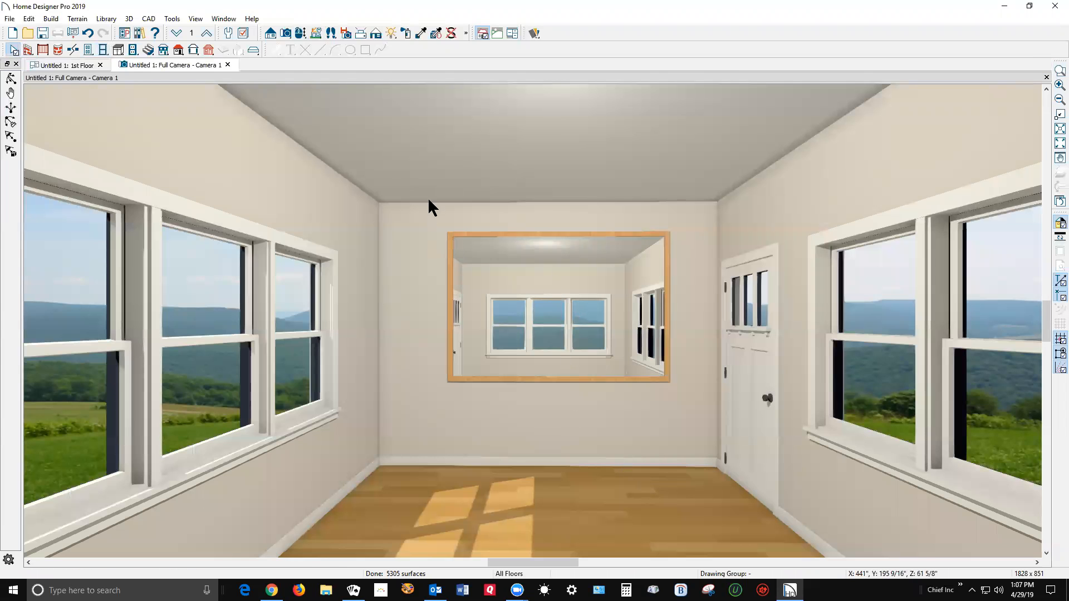
# - Switch to the 1st Floor plan and browse the Build and Edit menus
pyautogui.click(65, 64)
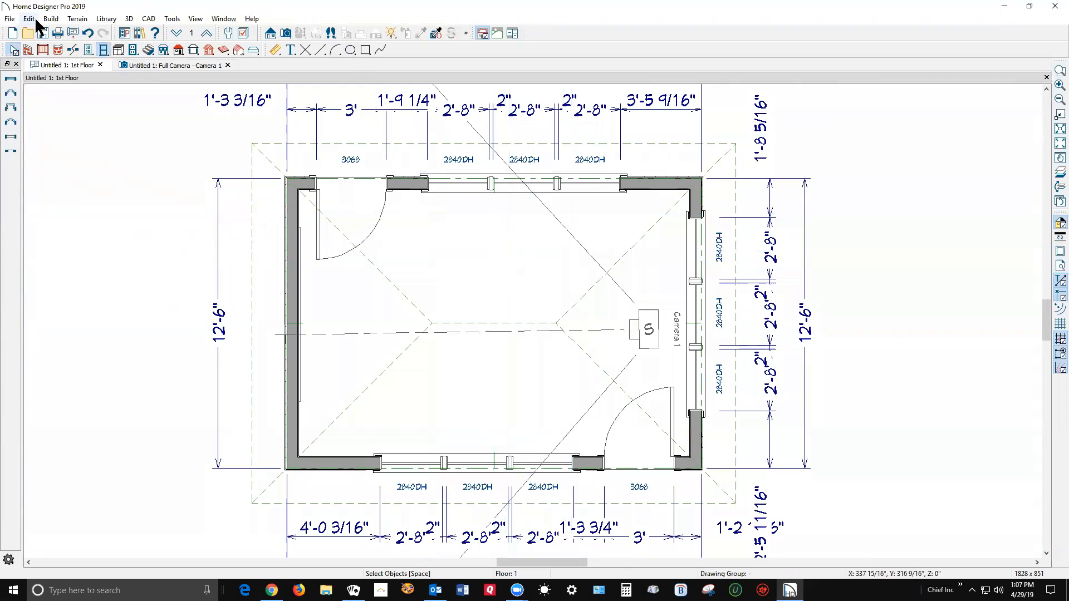
pyautogui.click(50, 18)
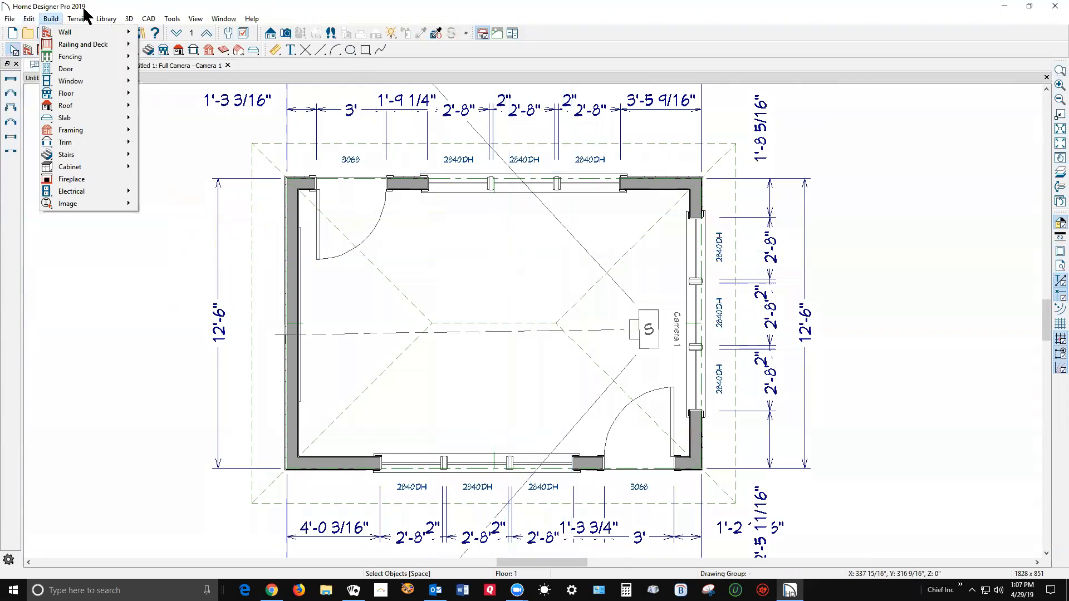
pyautogui.click(28, 18)
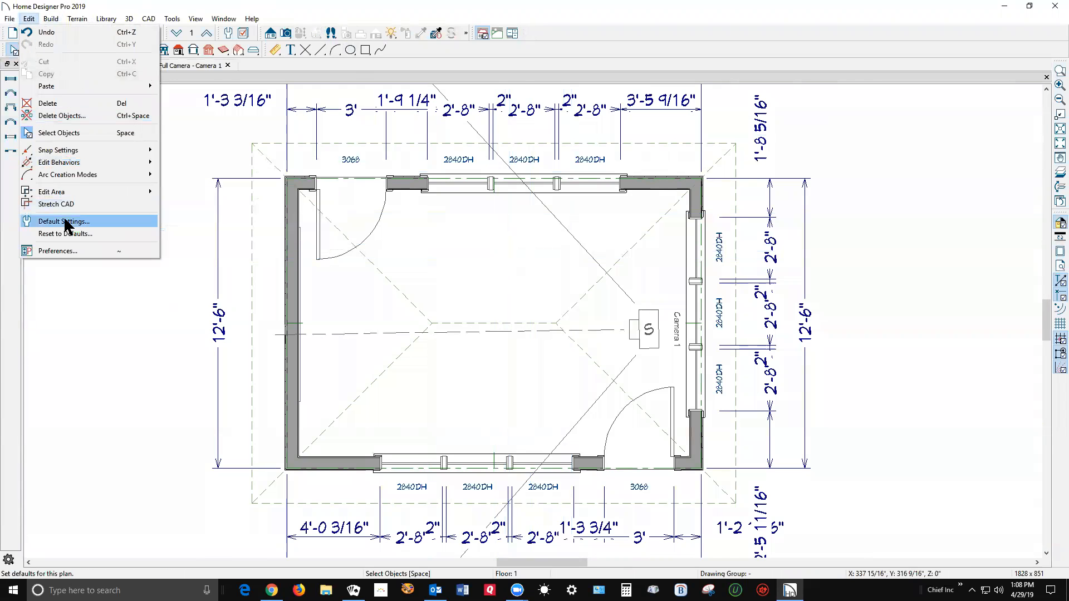
# - Verify Reflections is checked in Camera Tools > Full Camera defaults and accept
pyautogui.click(63, 221)
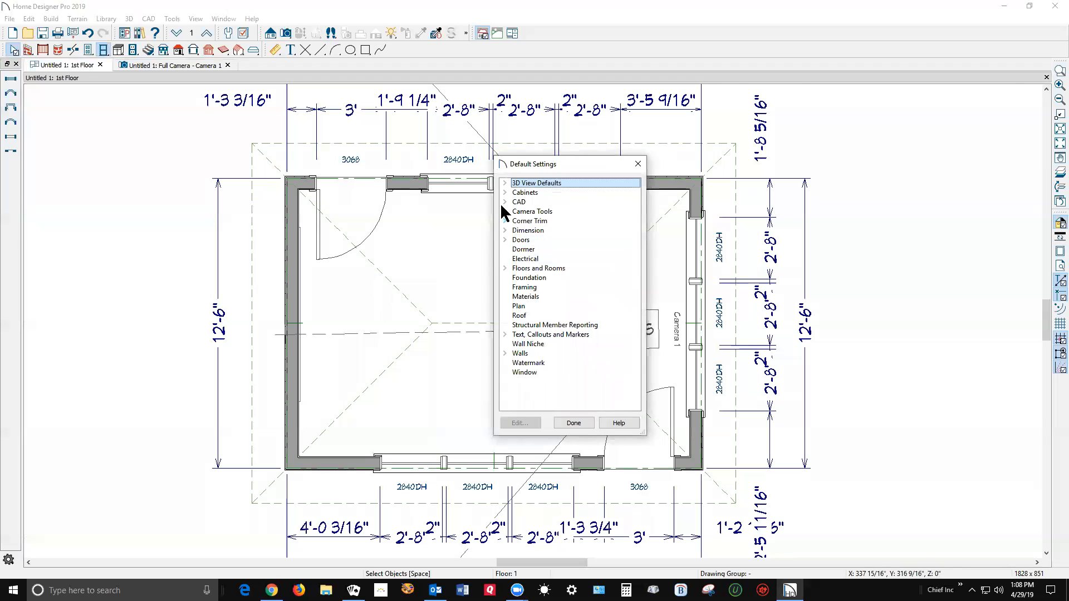
pyautogui.click(505, 211)
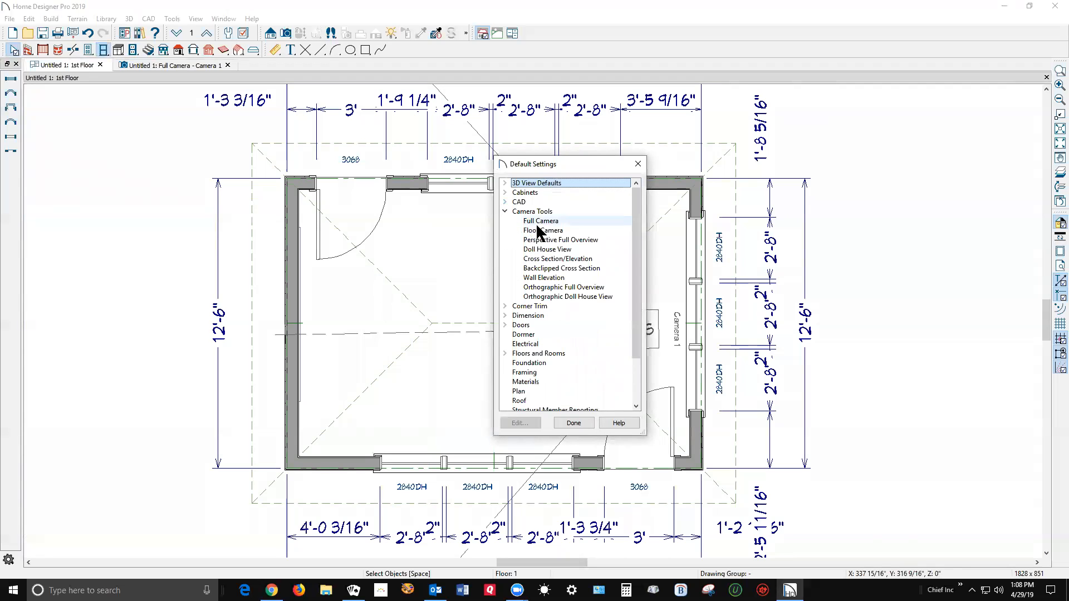
pyautogui.click(540, 221)
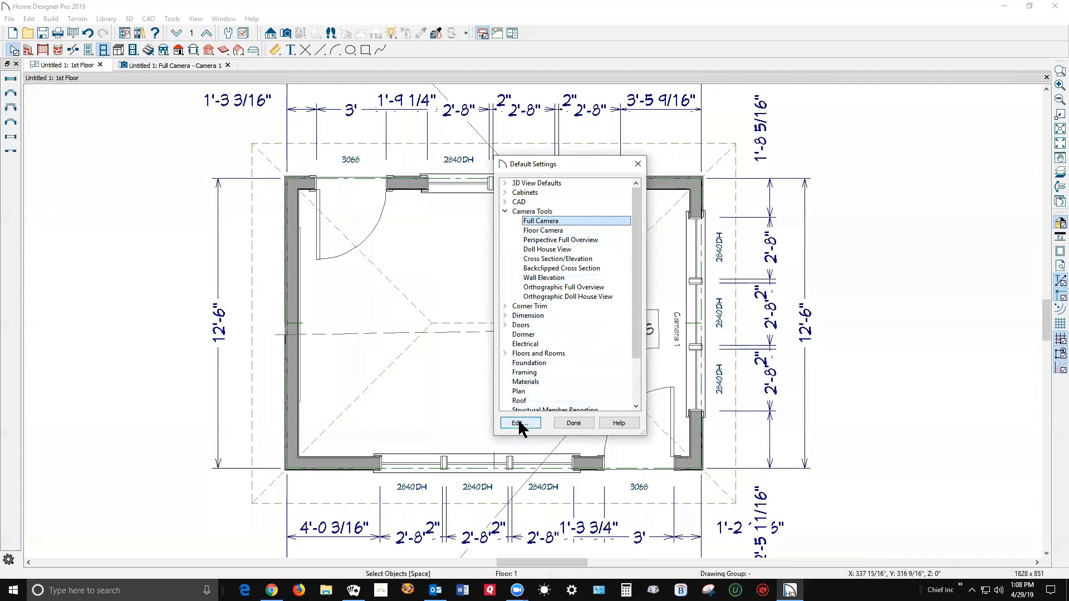
pyautogui.click(519, 423)
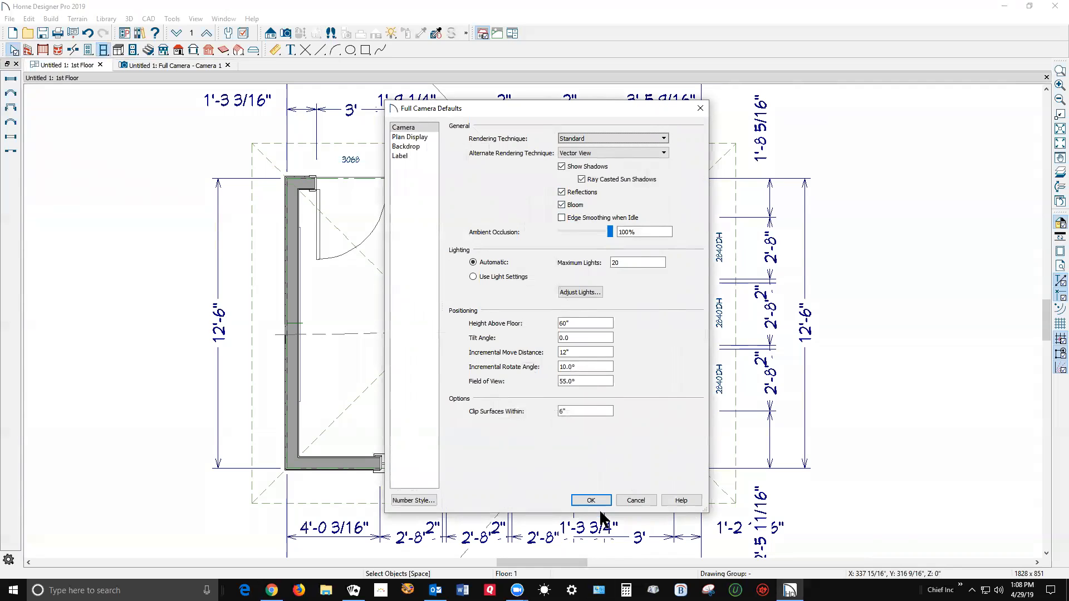
pyautogui.click(588, 500)
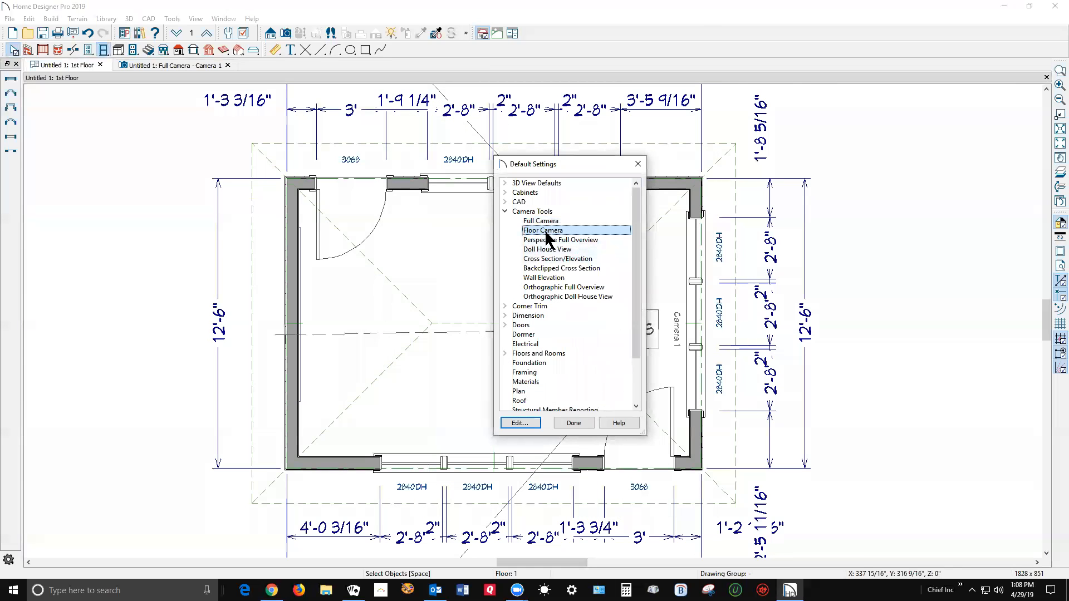
# - Confirm Reflections in the Floor Camera defaults, then select Perspective Full Overview
pyautogui.click(520, 423)
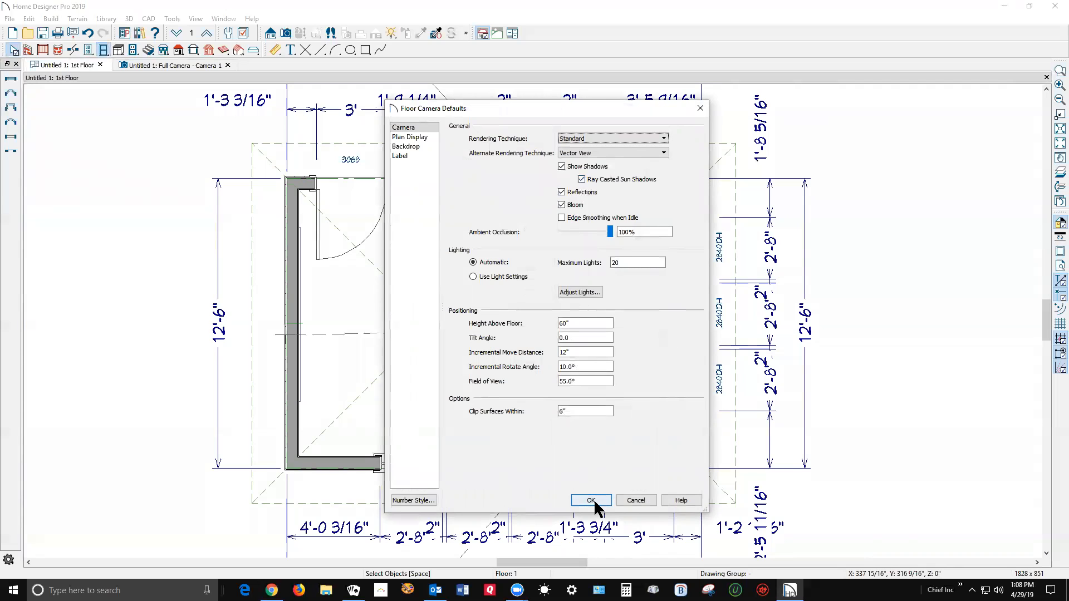
pyautogui.click(589, 501)
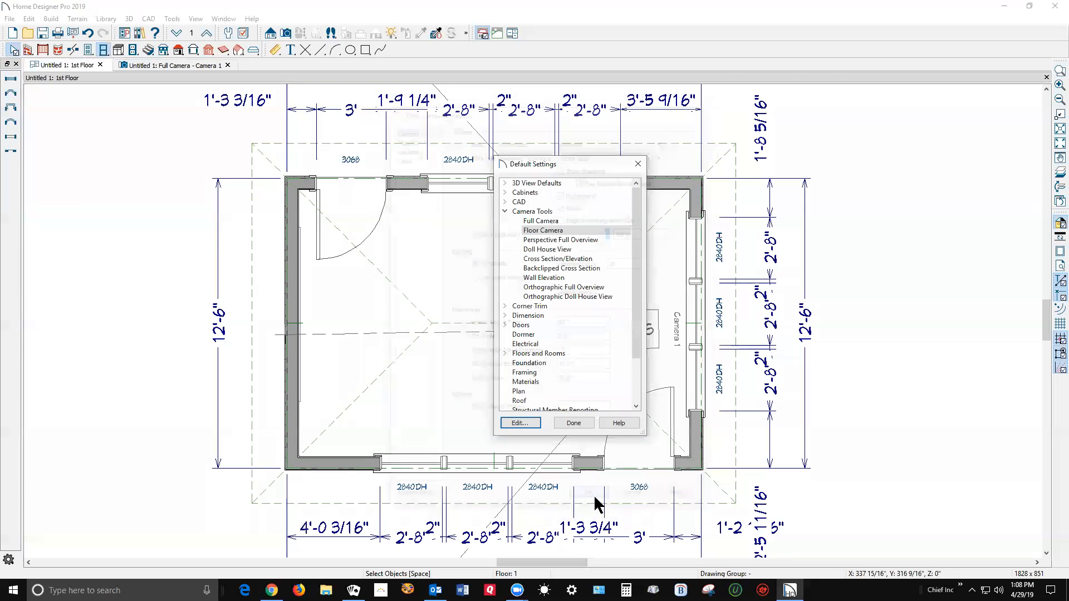
pyautogui.click(561, 240)
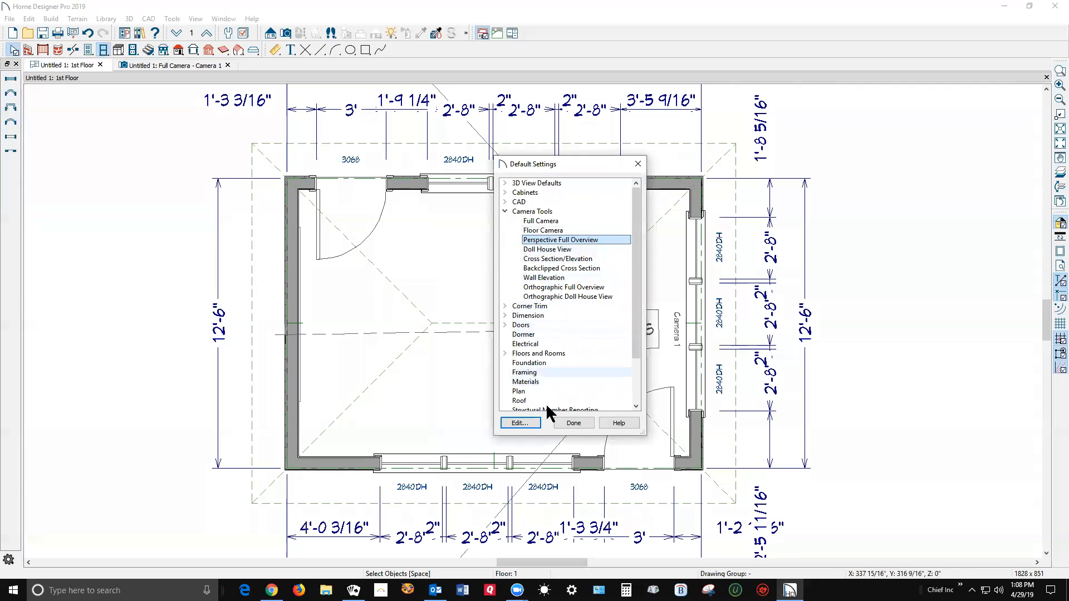
# - Confirm Reflections is on in the Perspective Full Overview defaults and accept
pyautogui.click(519, 423)
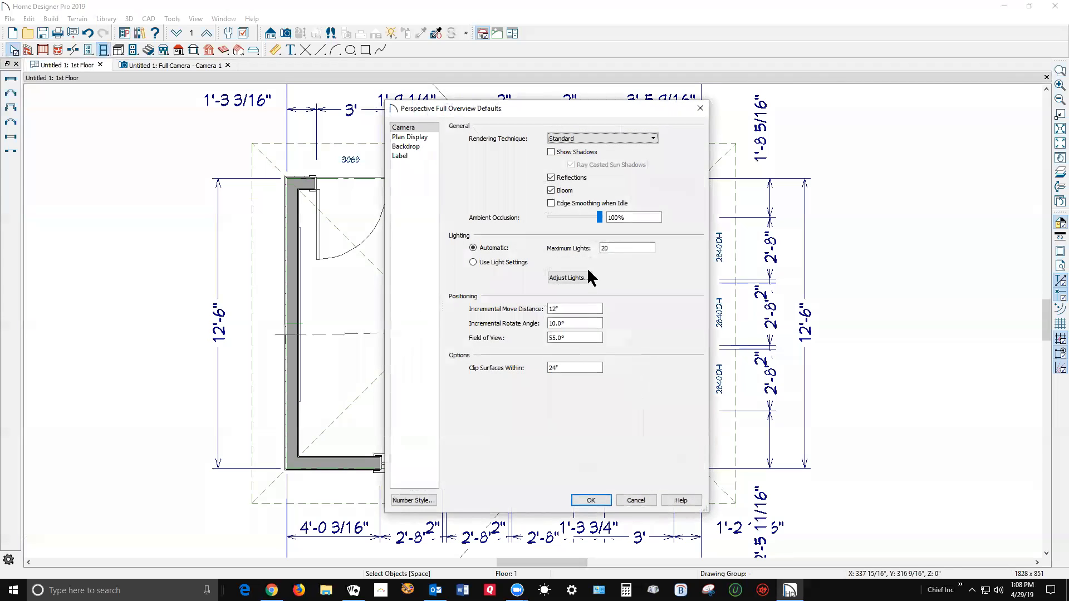
pyautogui.moveTo(636, 500)
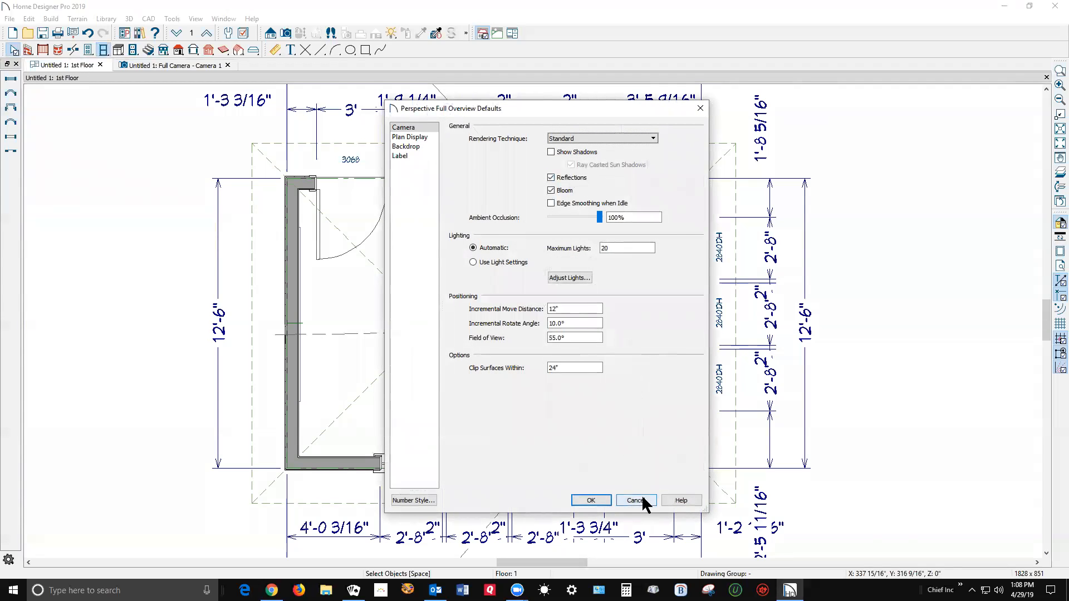
pyautogui.moveTo(573, 368)
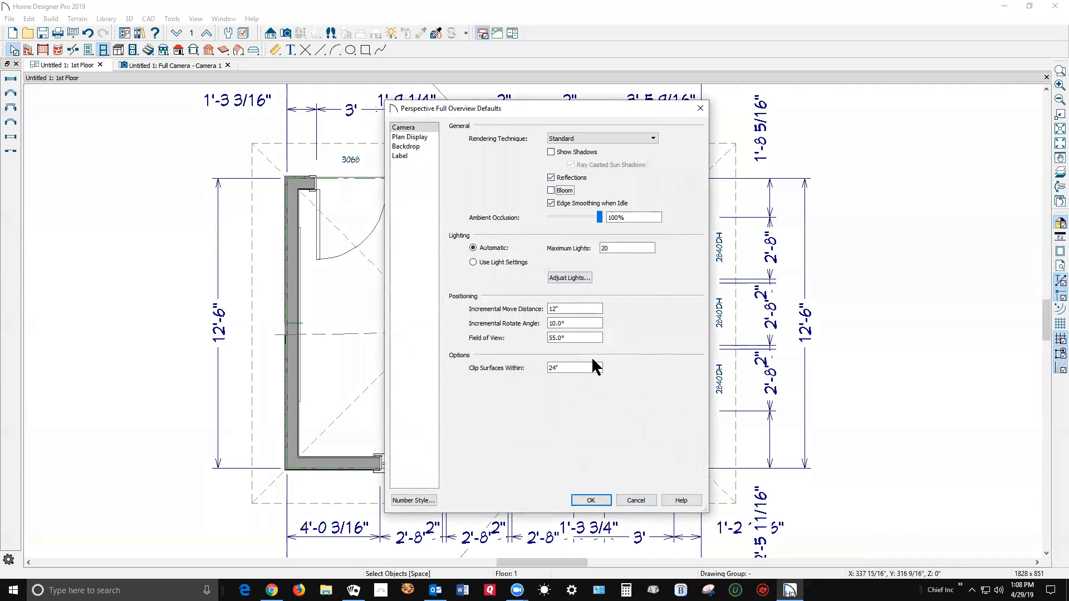
pyautogui.click(635, 500)
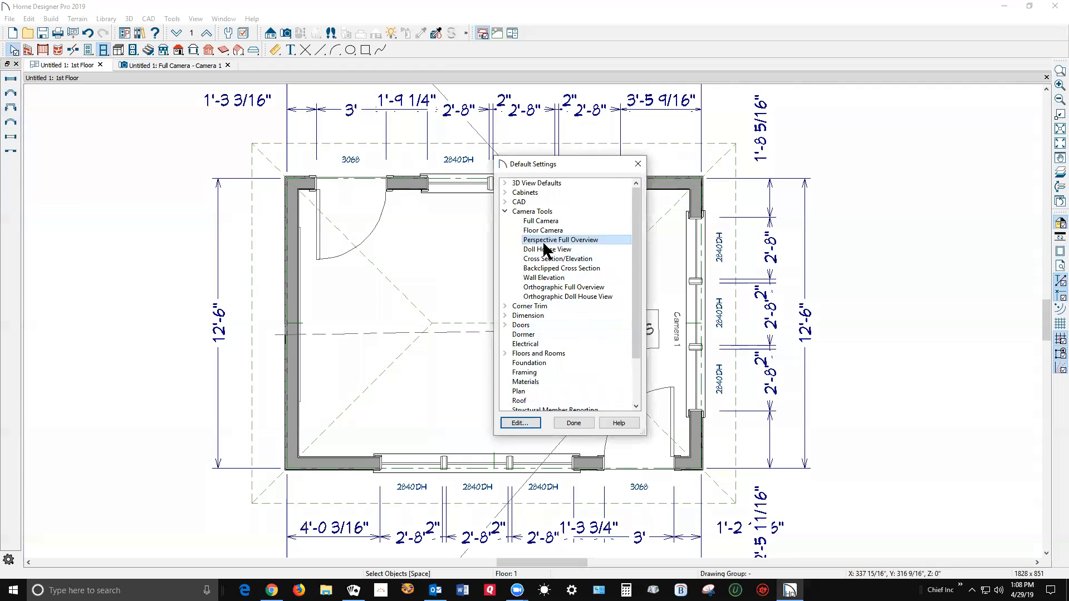
pyautogui.click(547, 249)
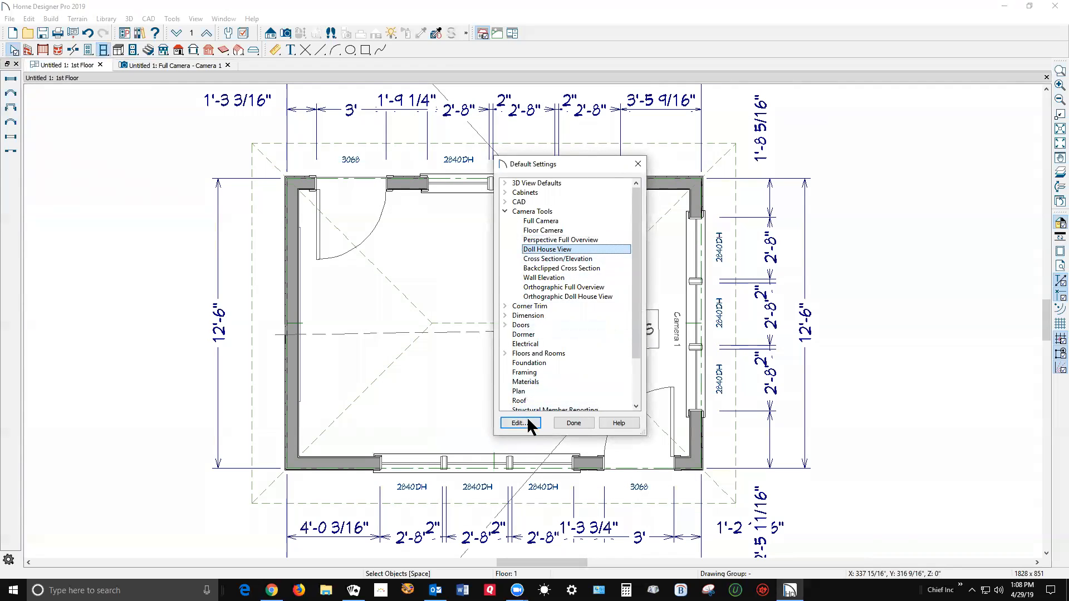
pyautogui.click(519, 423)
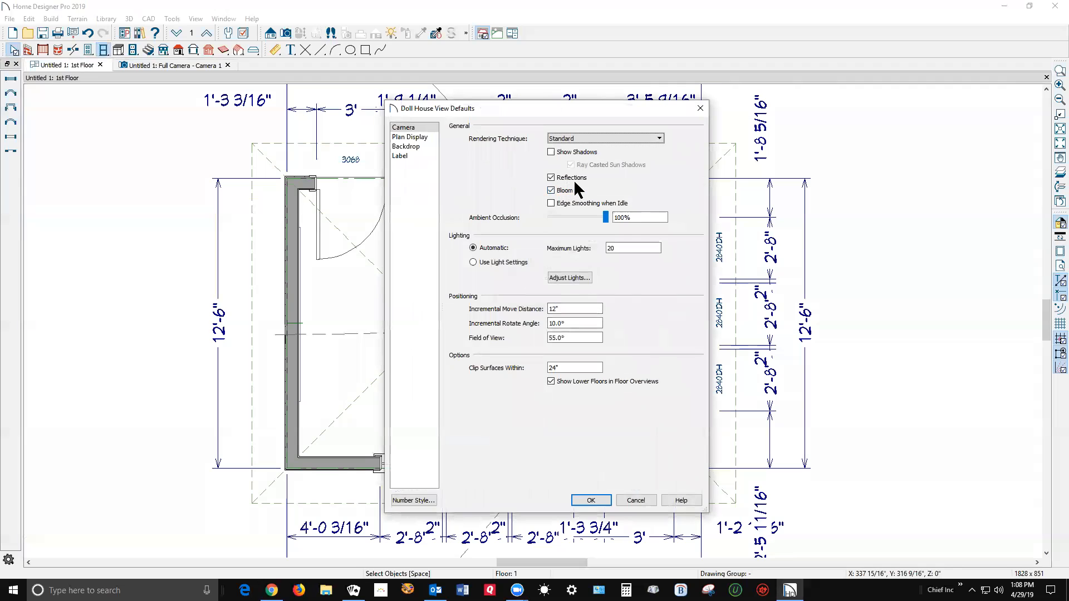
pyautogui.moveTo(632, 503)
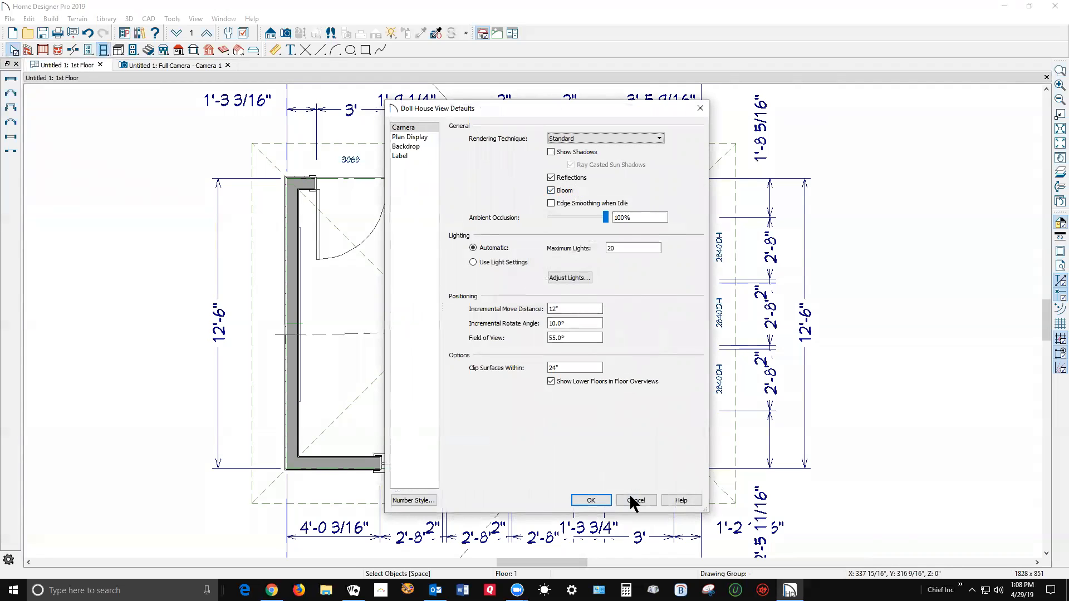
pyautogui.click(636, 500)
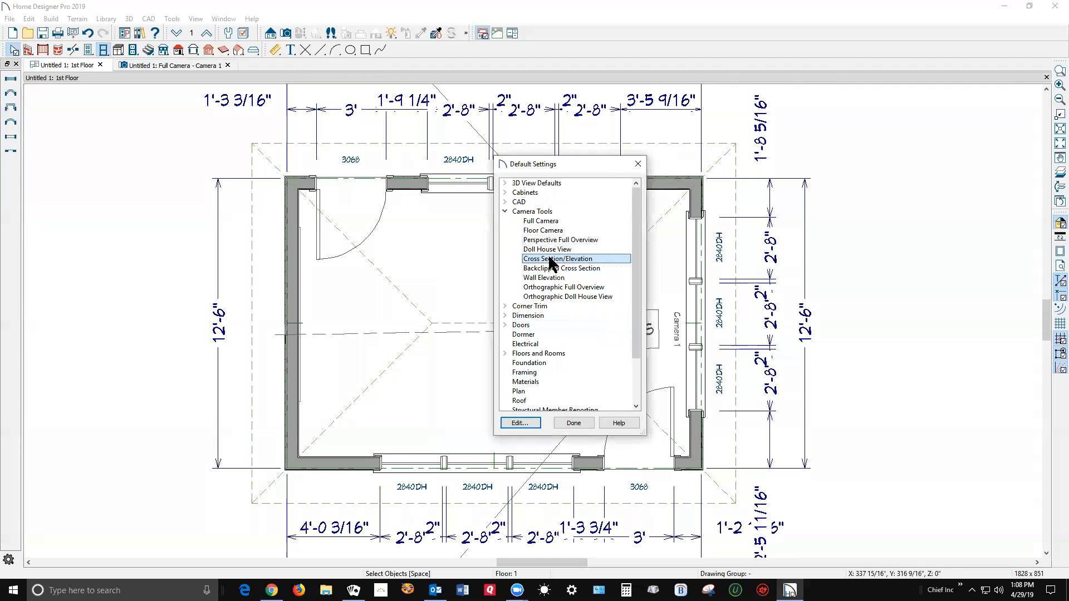
# - Review and close the Cross Section/Elevation, Backclipped Cross Section and Wall Elevation defaults
pyautogui.click(520, 422)
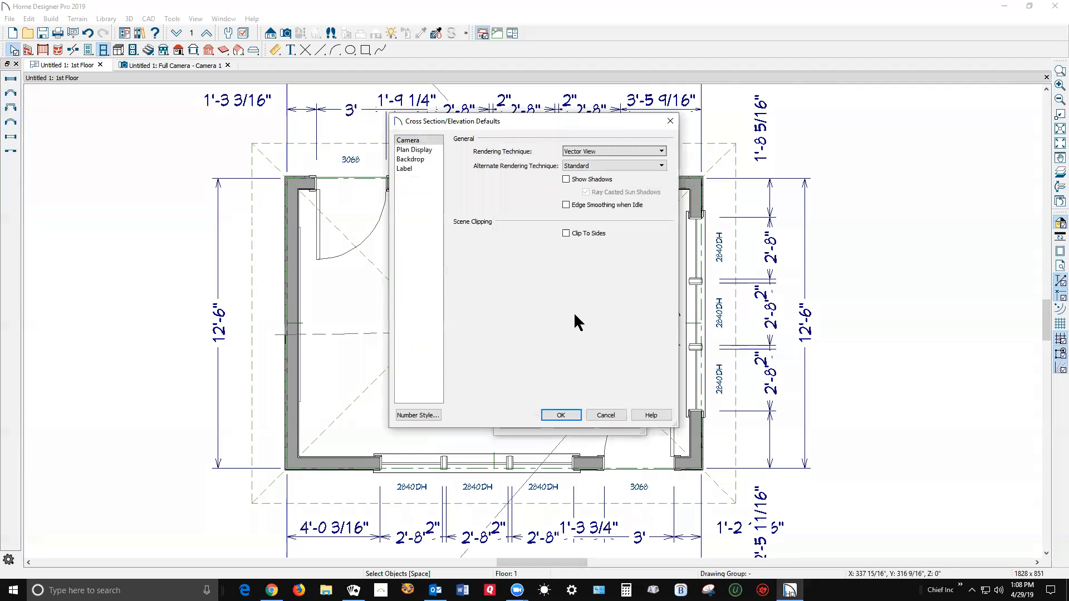
pyautogui.moveTo(552, 298)
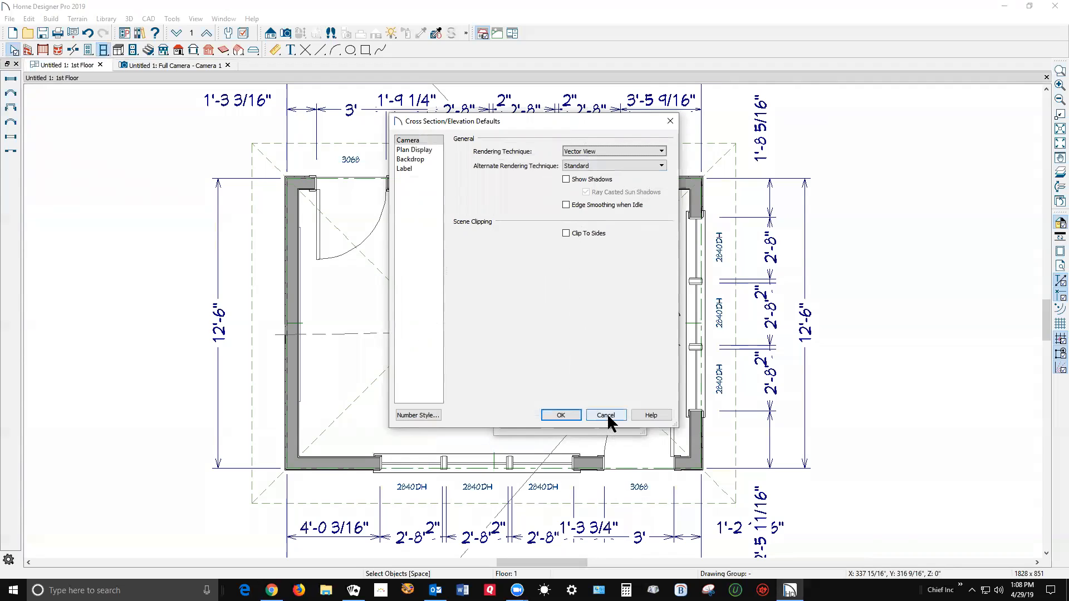
pyautogui.click(605, 415)
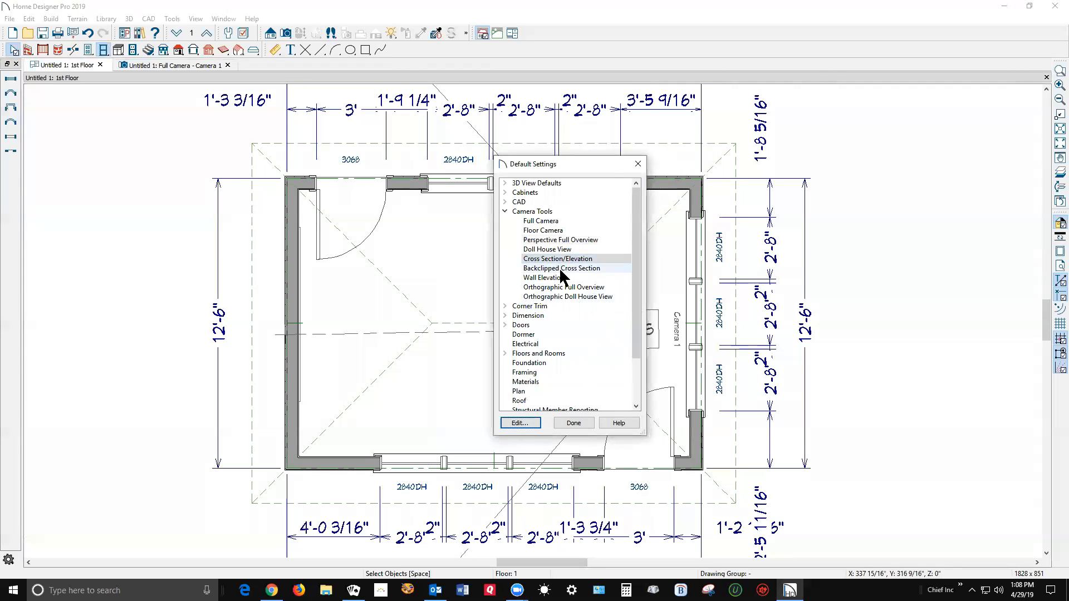
pyautogui.click(561, 267)
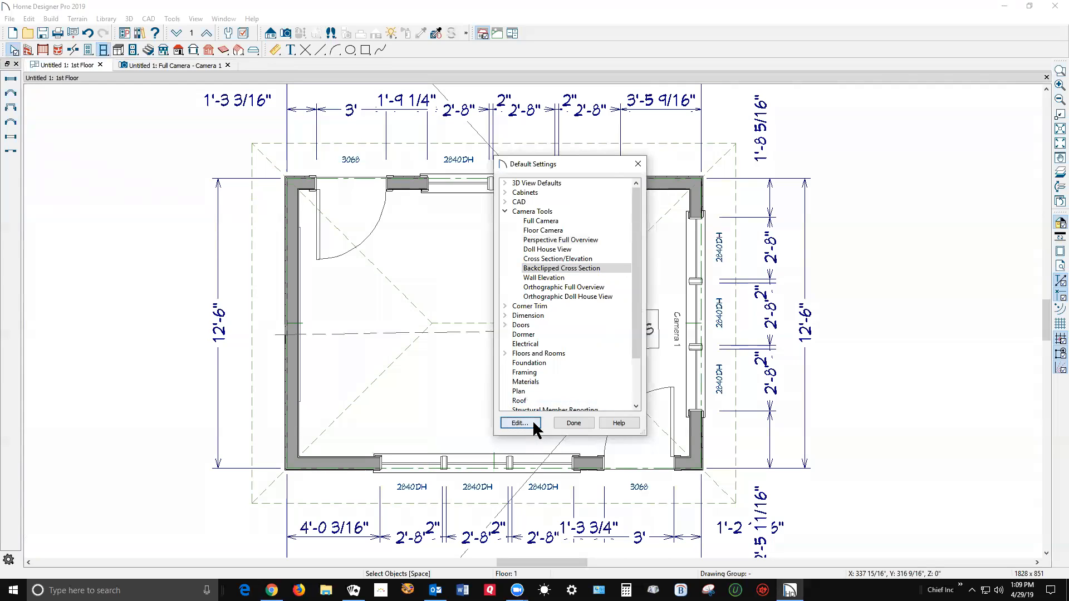
pyautogui.click(519, 423)
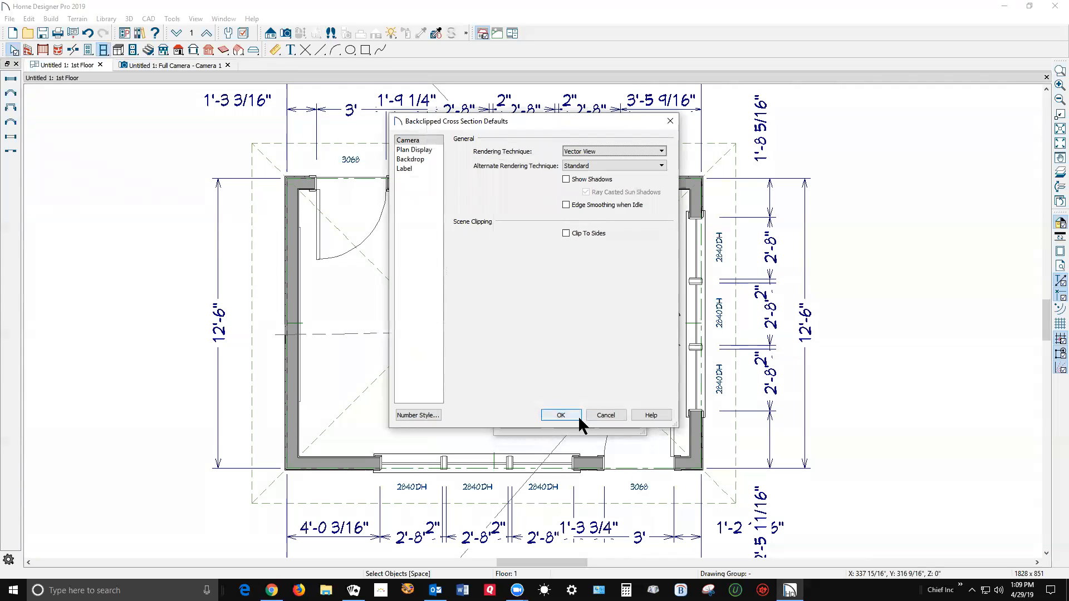
pyautogui.click(561, 416)
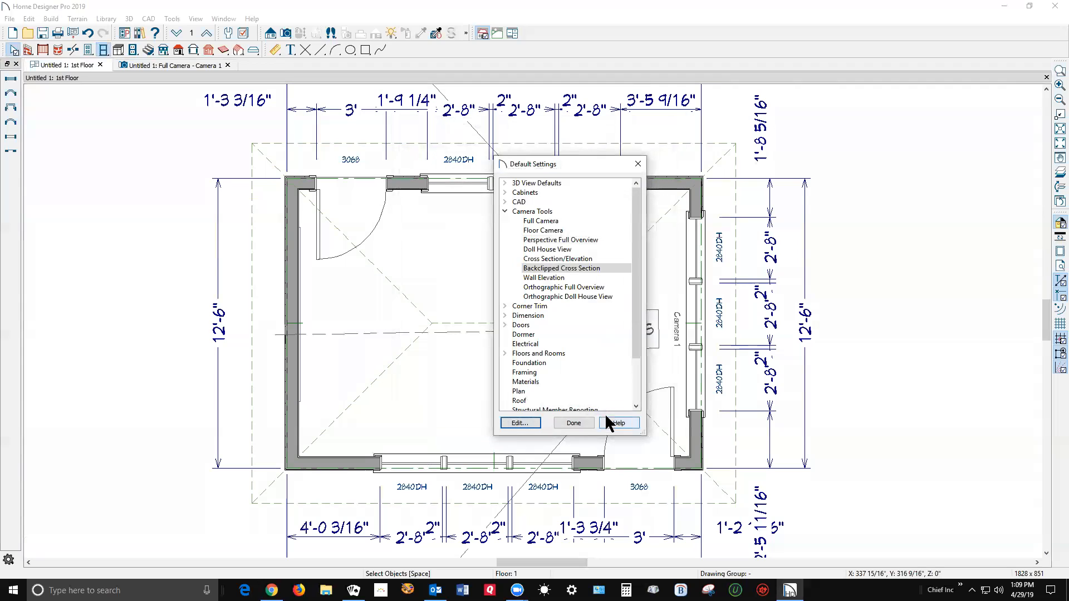
pyautogui.click(543, 277)
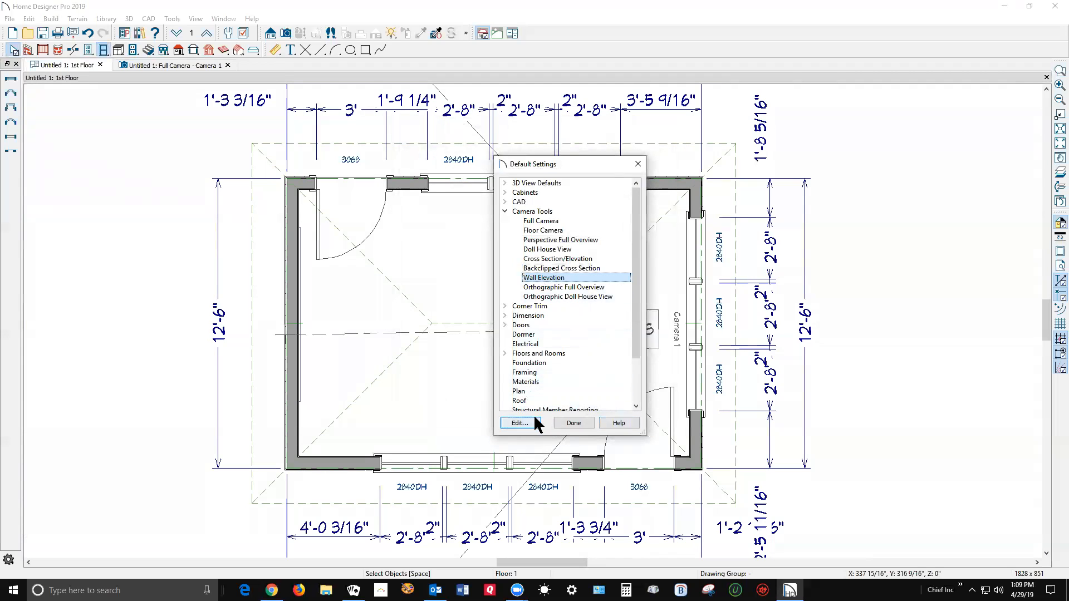
pyautogui.click(519, 422)
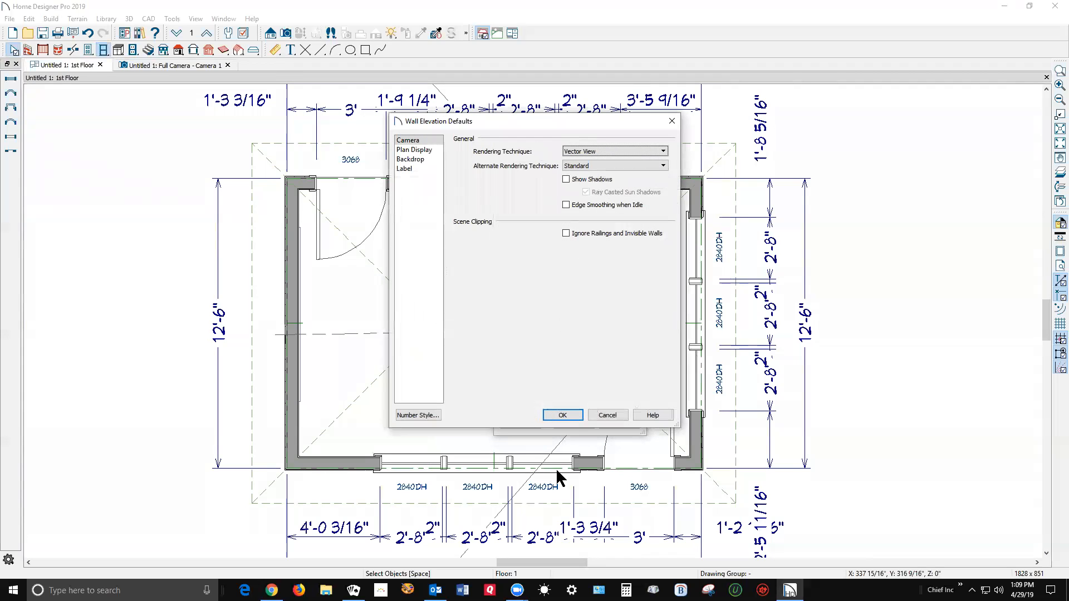
pyautogui.click(606, 416)
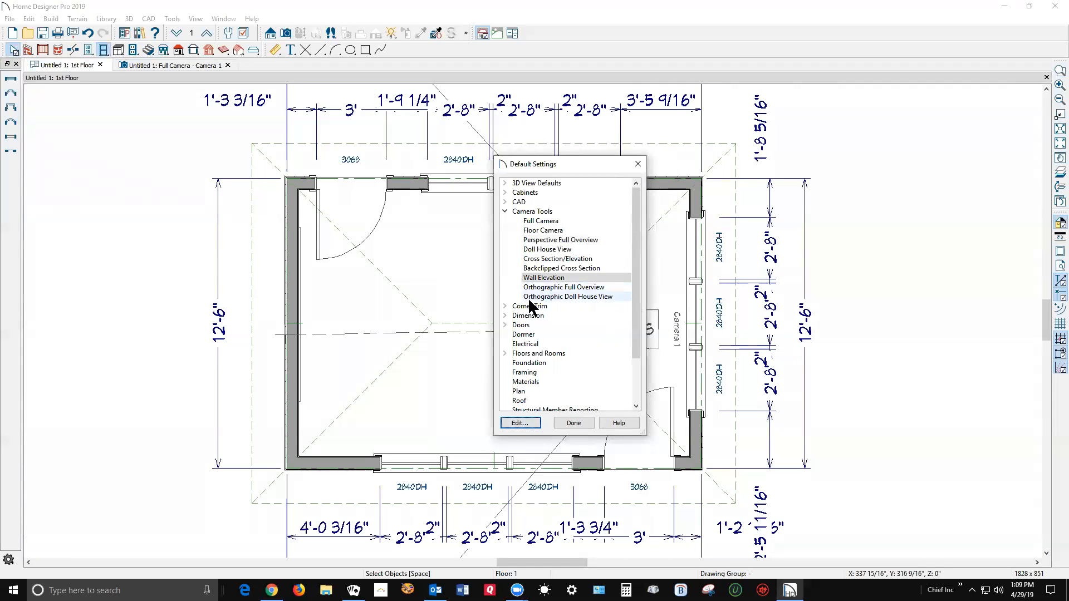
# - Review both Orthographic view defaults, select Full Camera, and finish Default Settings
pyautogui.click(563, 287)
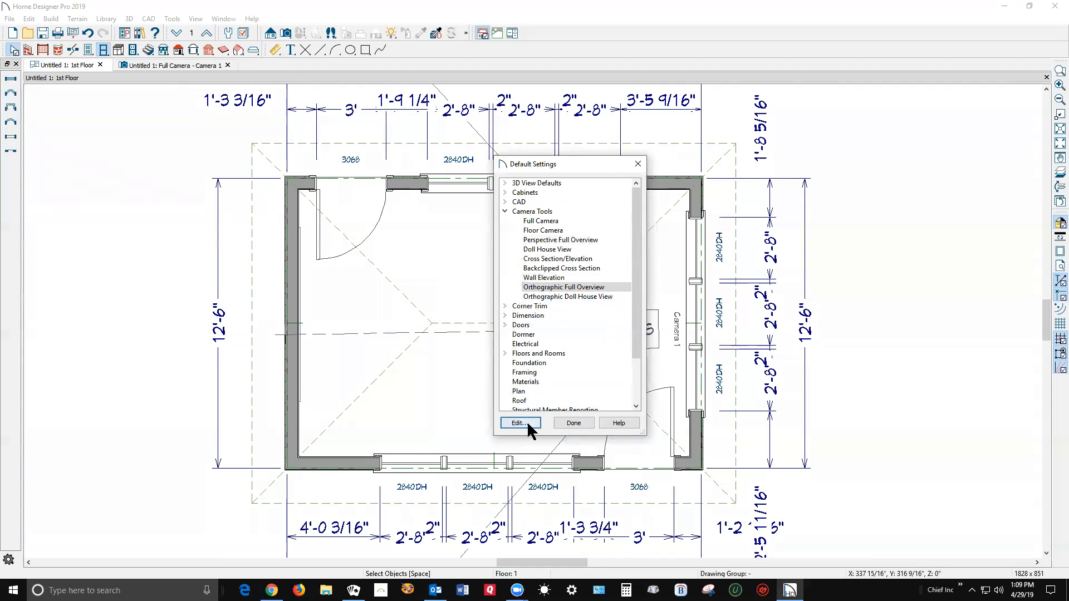
pyautogui.click(521, 423)
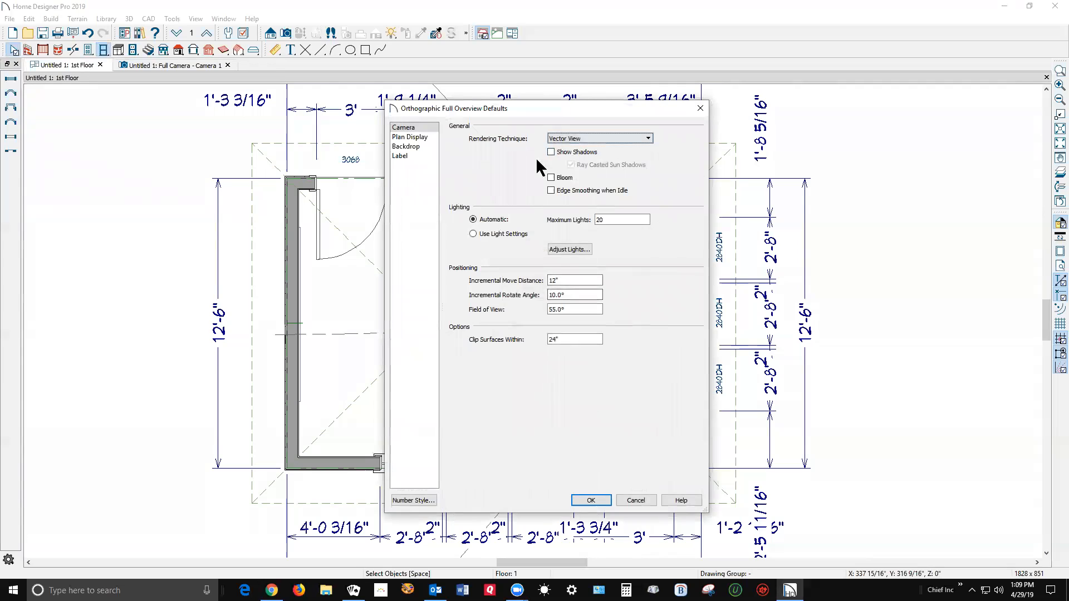
pyautogui.moveTo(559, 403)
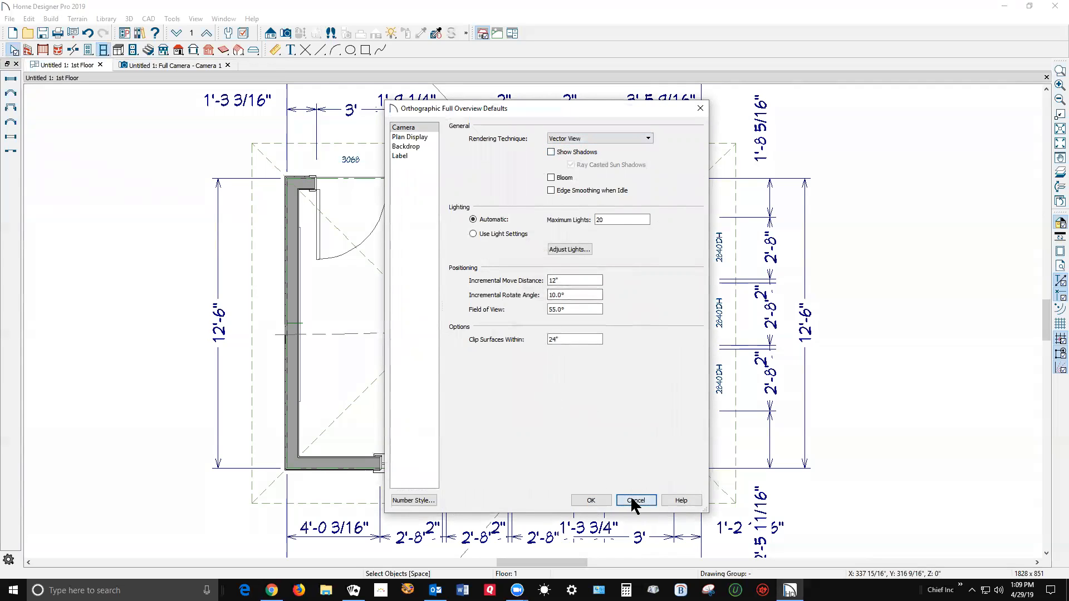
pyautogui.click(634, 500)
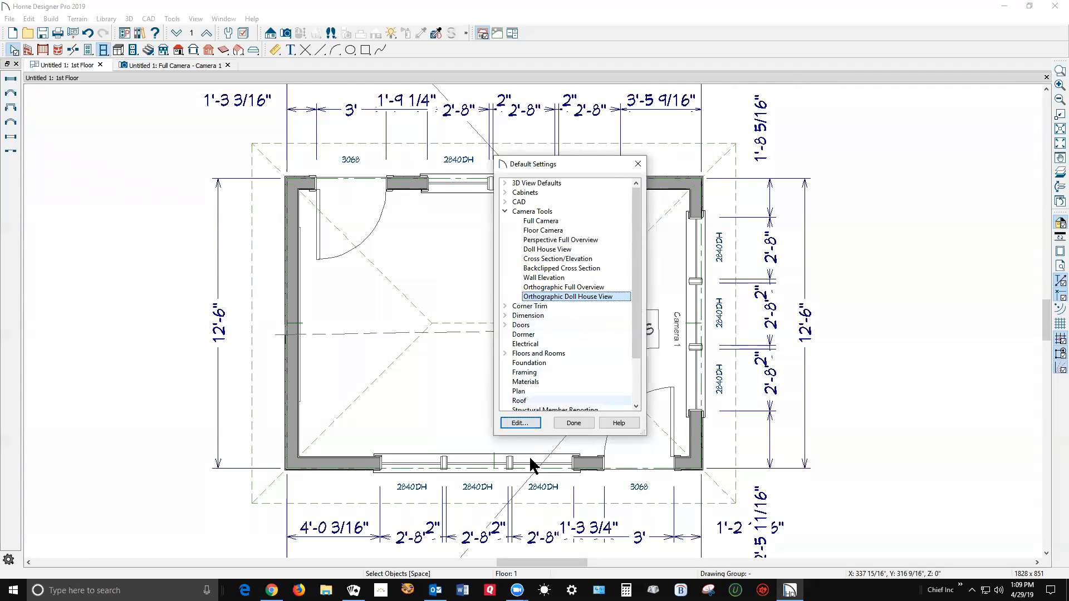
pyautogui.click(520, 422)
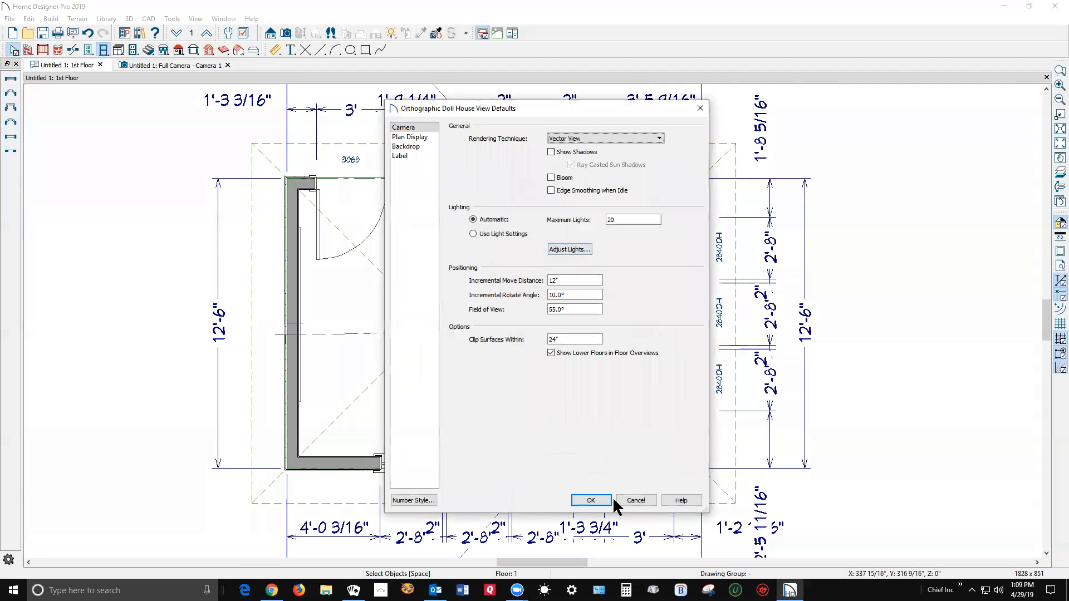
pyautogui.click(590, 501)
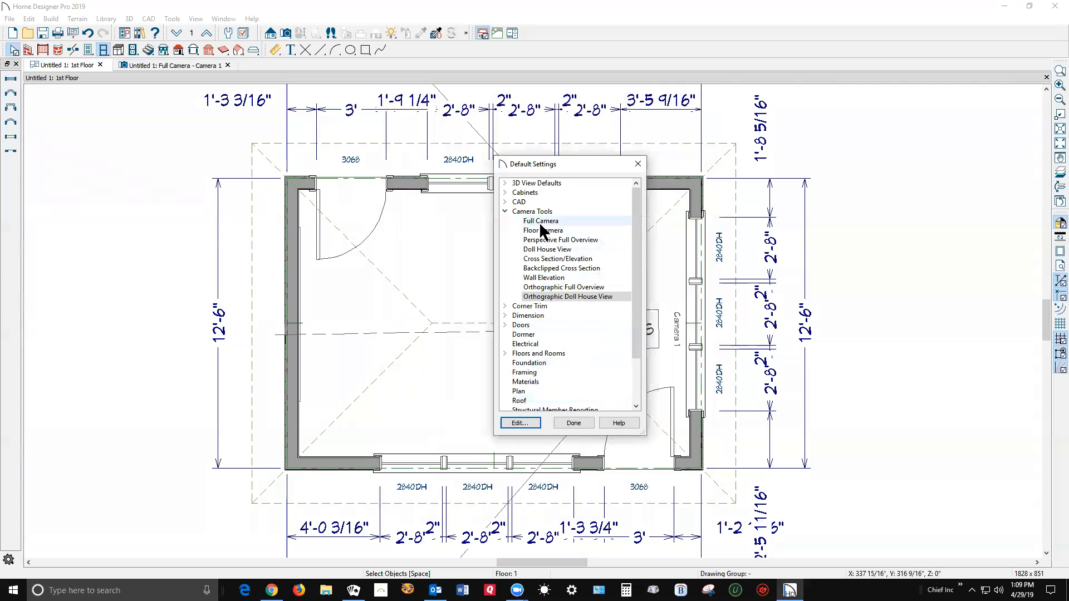
pyautogui.click(519, 423)
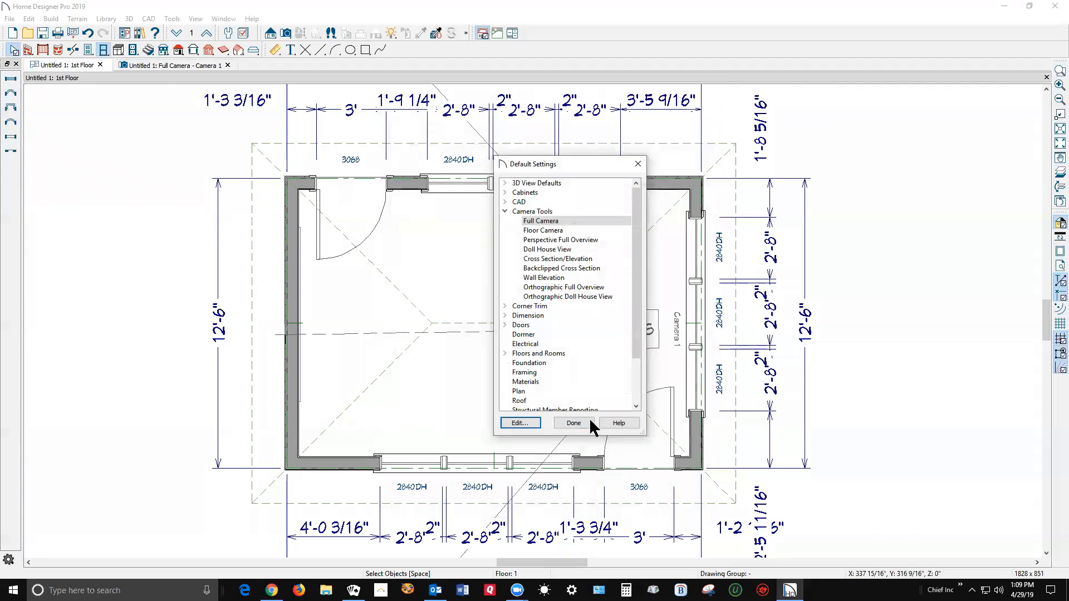
pyautogui.click(573, 423)
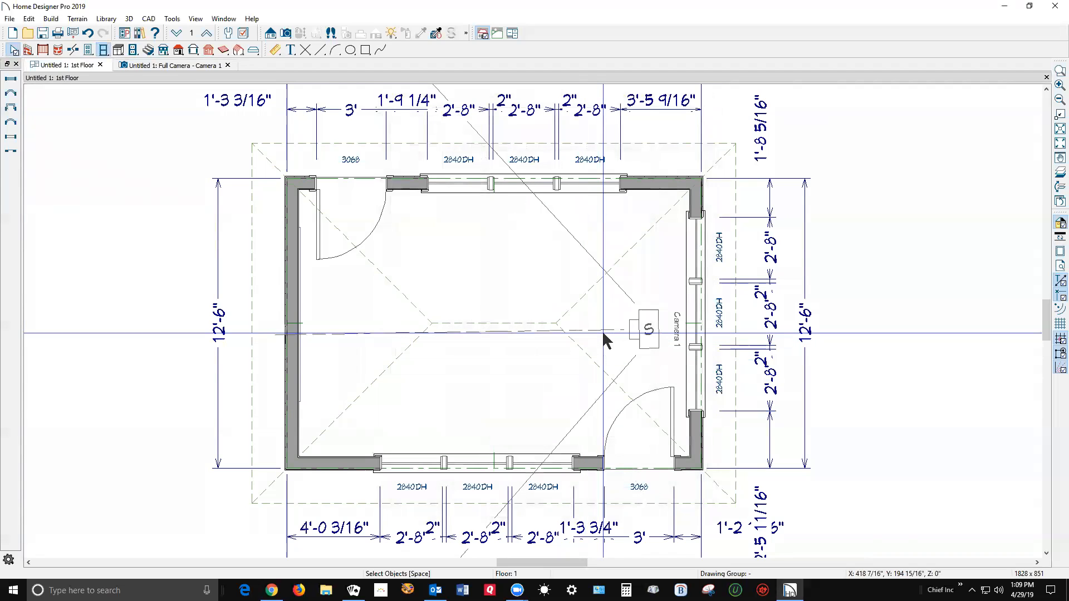
# - Switch to the Full Camera - Camera 1 tab to see the mirror's reflections
pyautogui.click(172, 64)
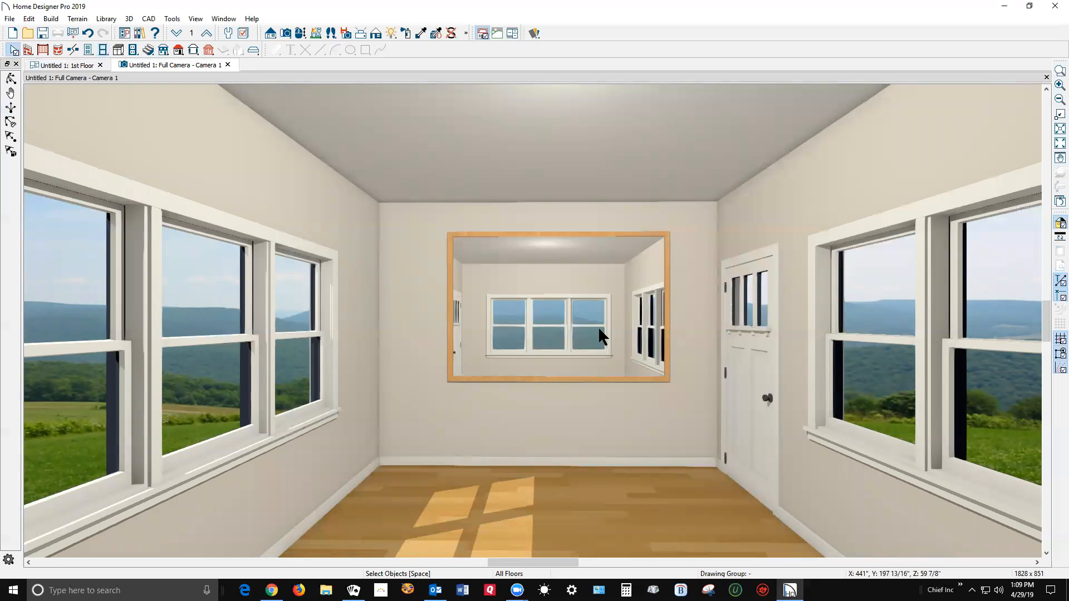
pyautogui.moveTo(592, 364)
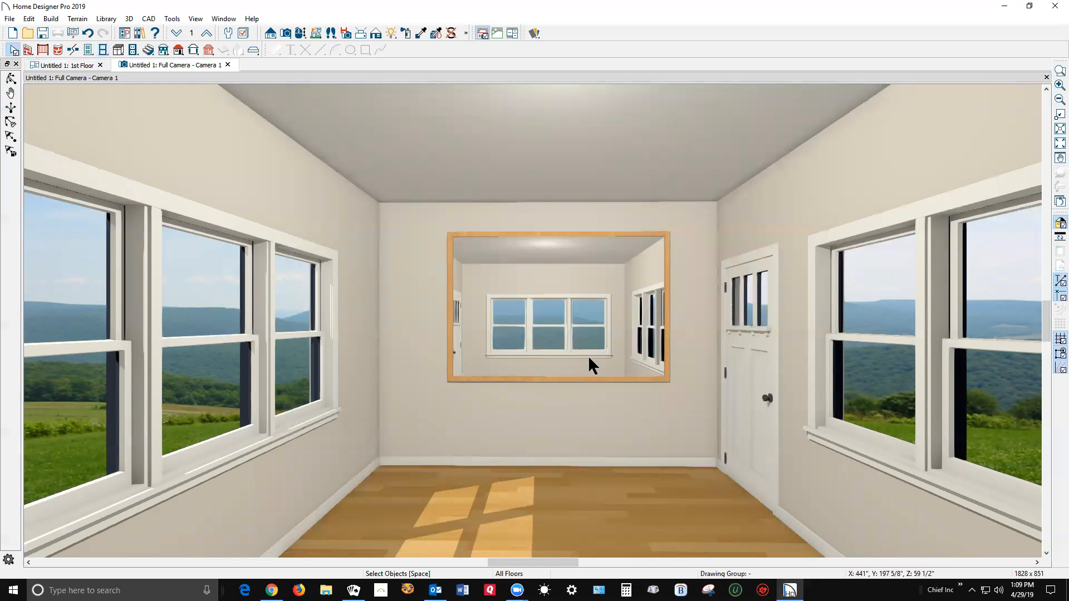